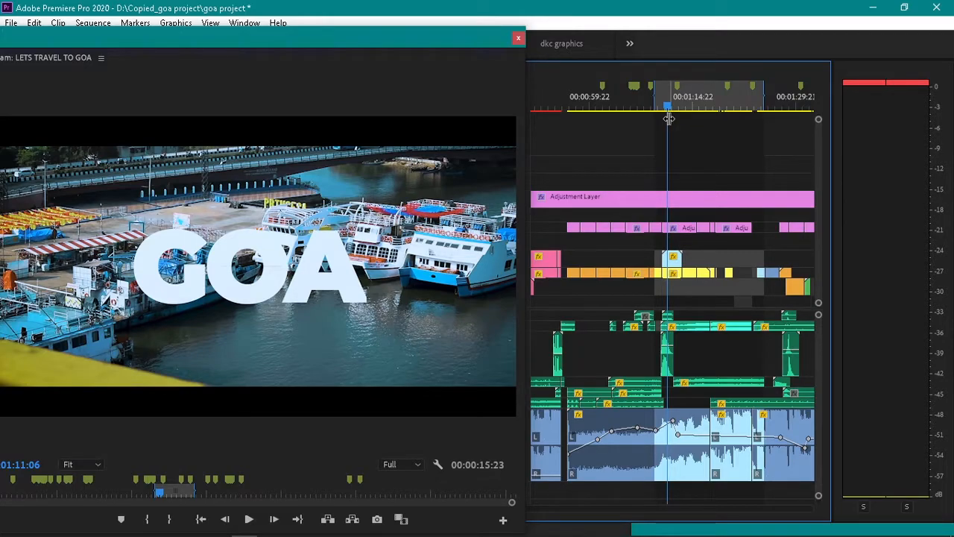
mouse_move(365, 235)
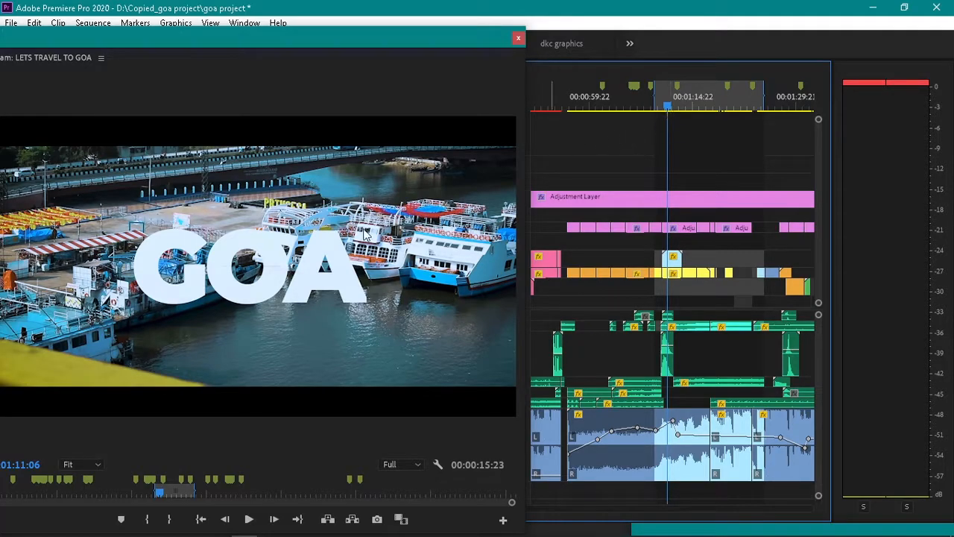
mouse_move(405, 236)
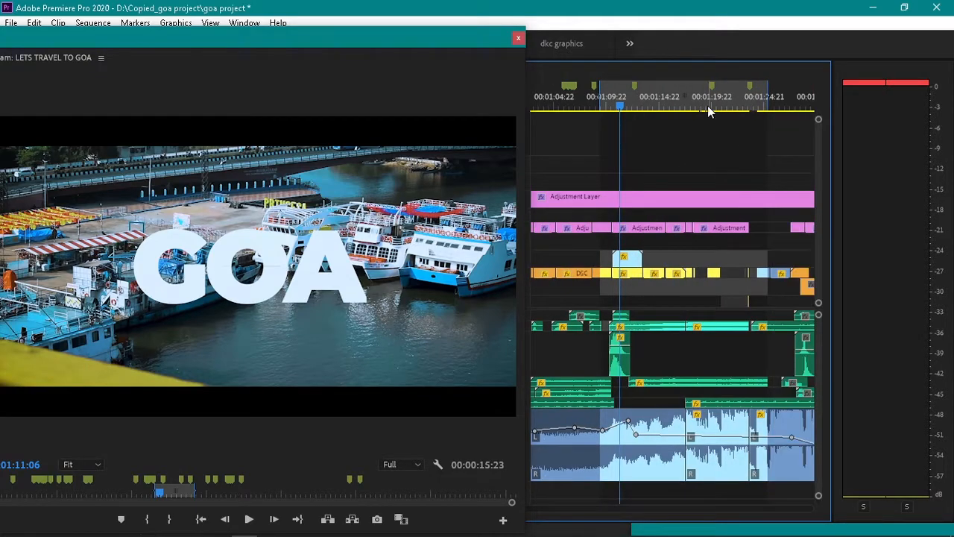
Preview several moments of the sequence, ending on the palm-tree sunset clip around 1:37
left_click(703, 107)
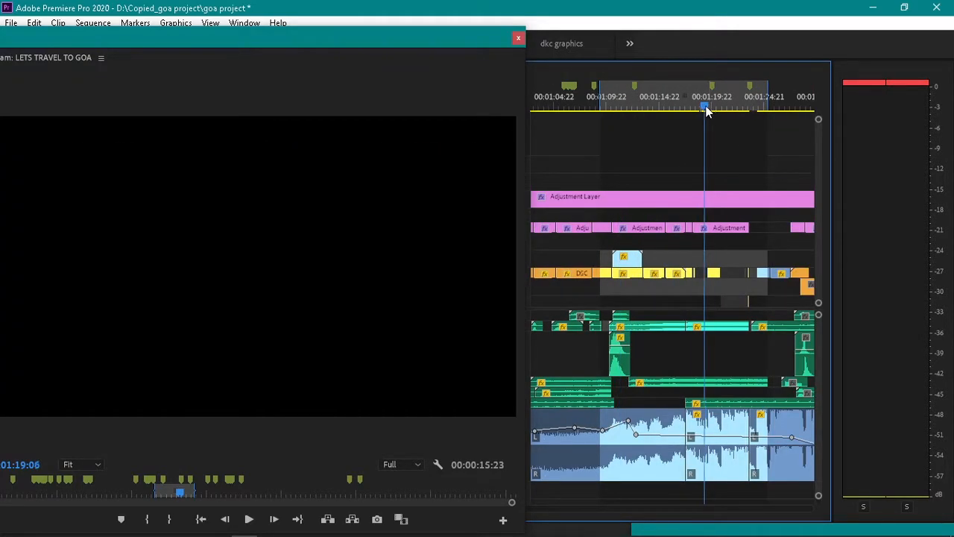
left_click(249, 518)
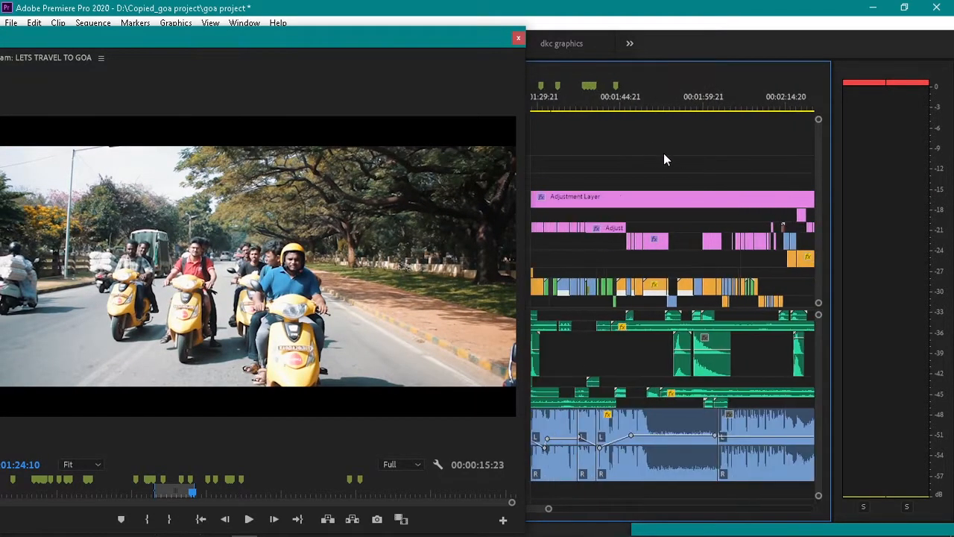
left_click(584, 106)
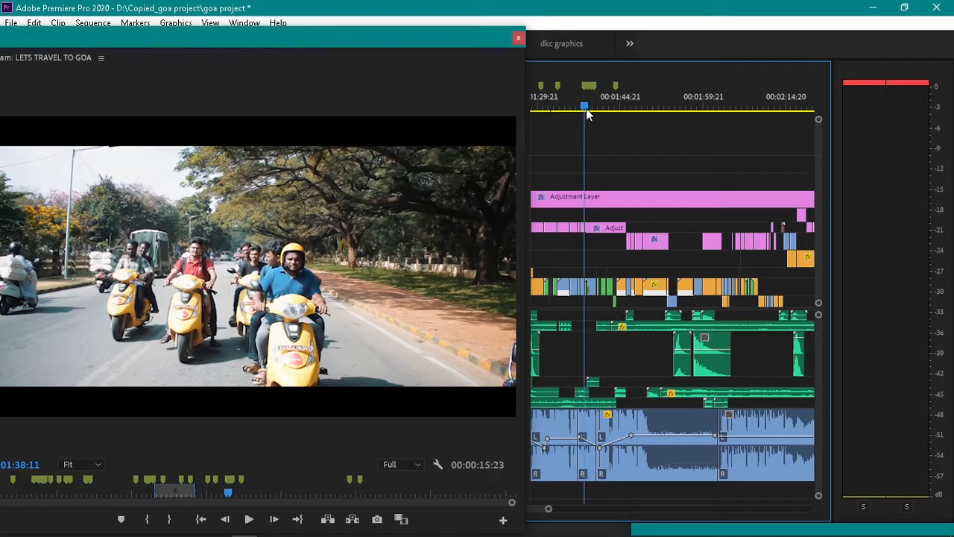
left_click(249, 518)
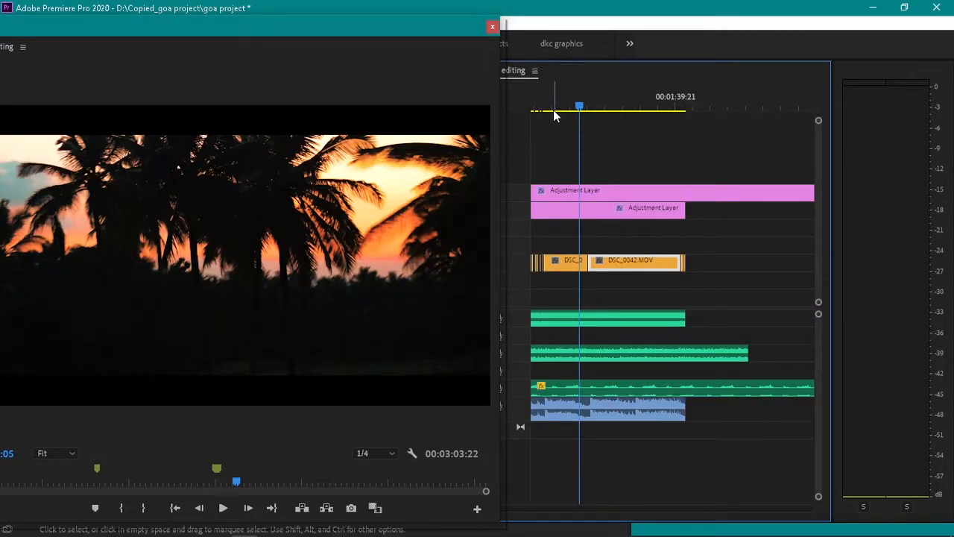
left_click(223, 507)
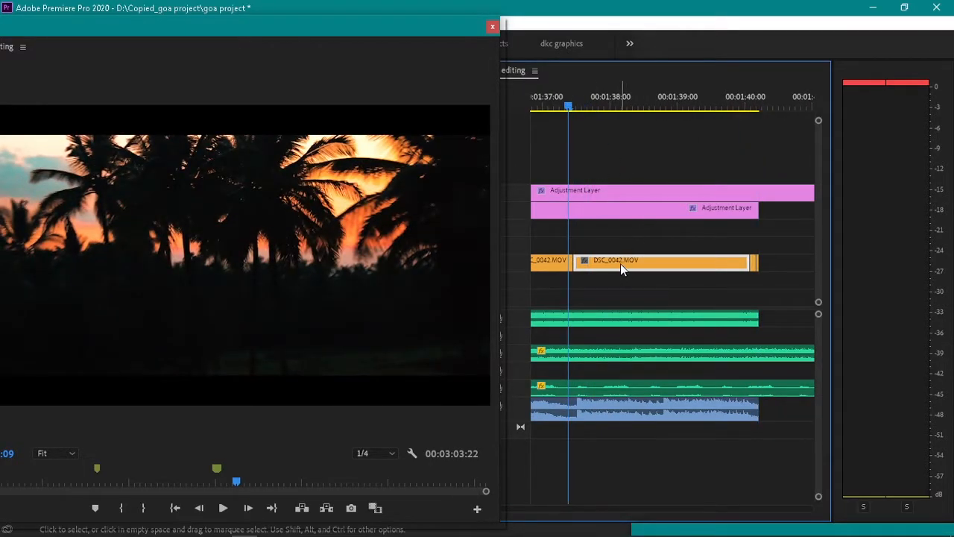
mouse_move(584, 281)
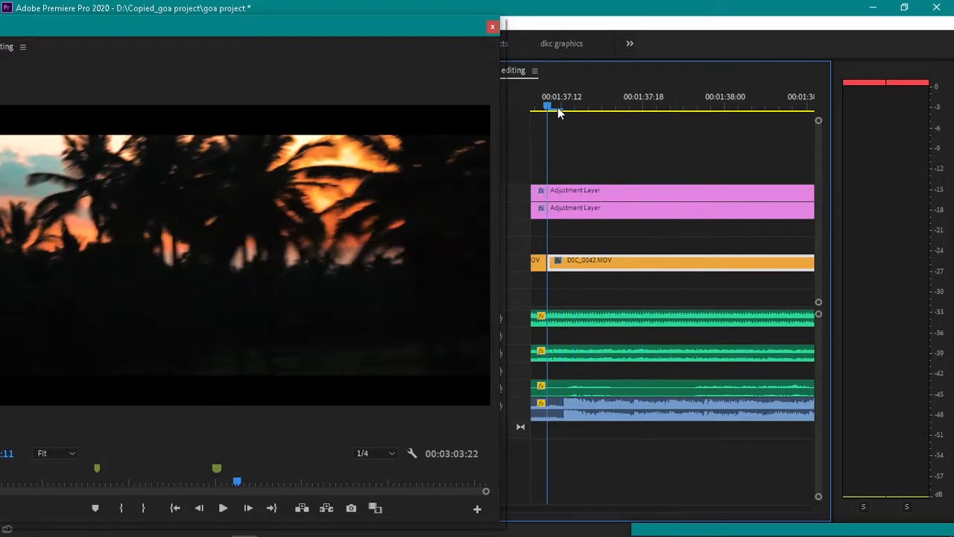
Restore the editing layout and step the playhead frame by frame to the cut point near 1:37:13
left_click(560, 107)
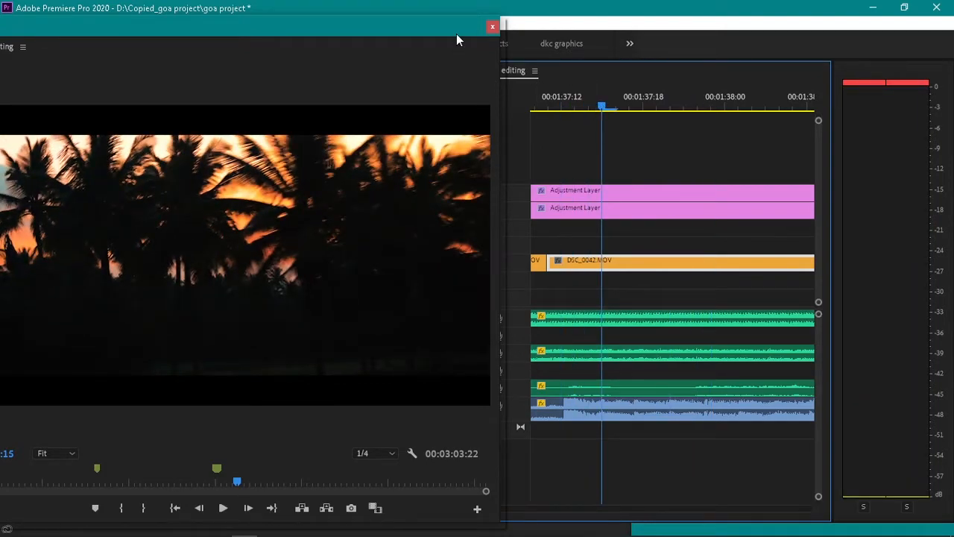
left_click(492, 27)
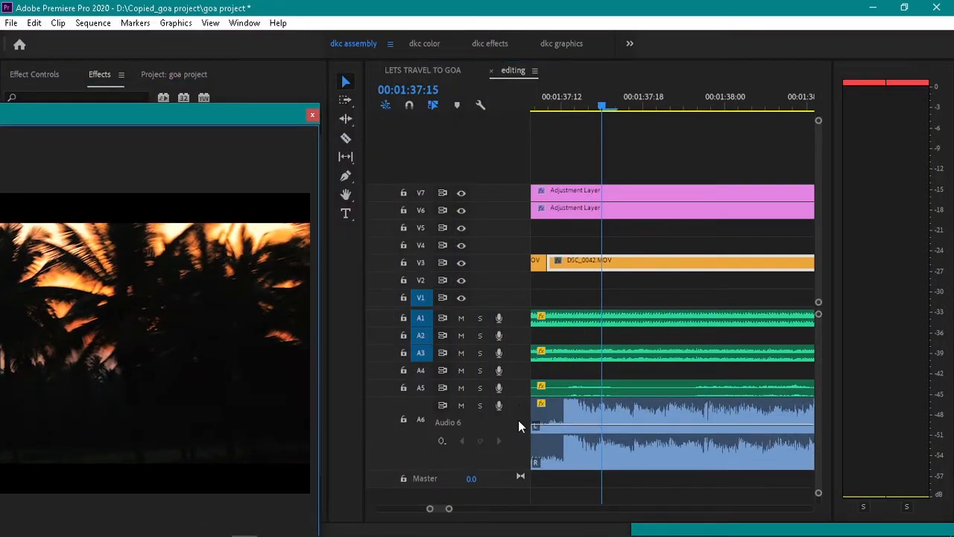
mouse_move(644, 423)
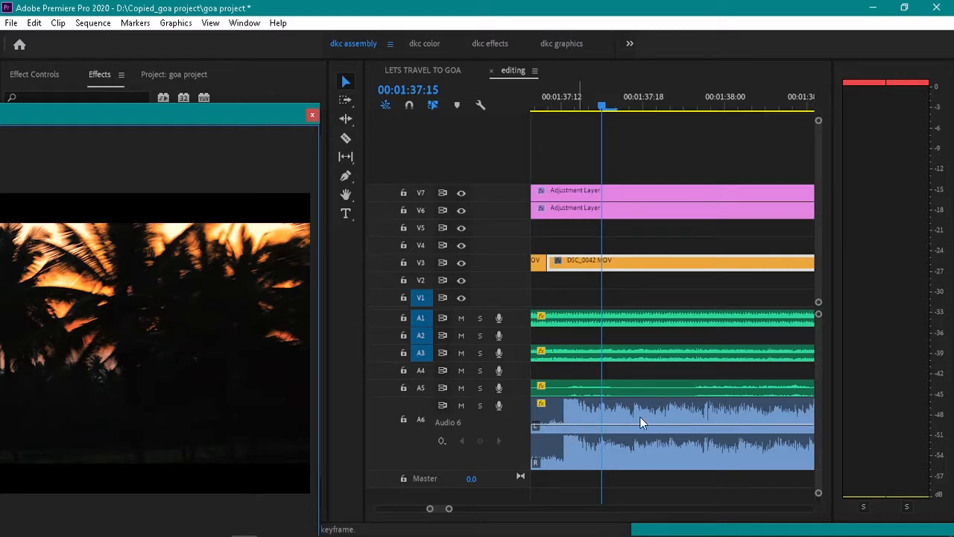
mouse_move(611, 122)
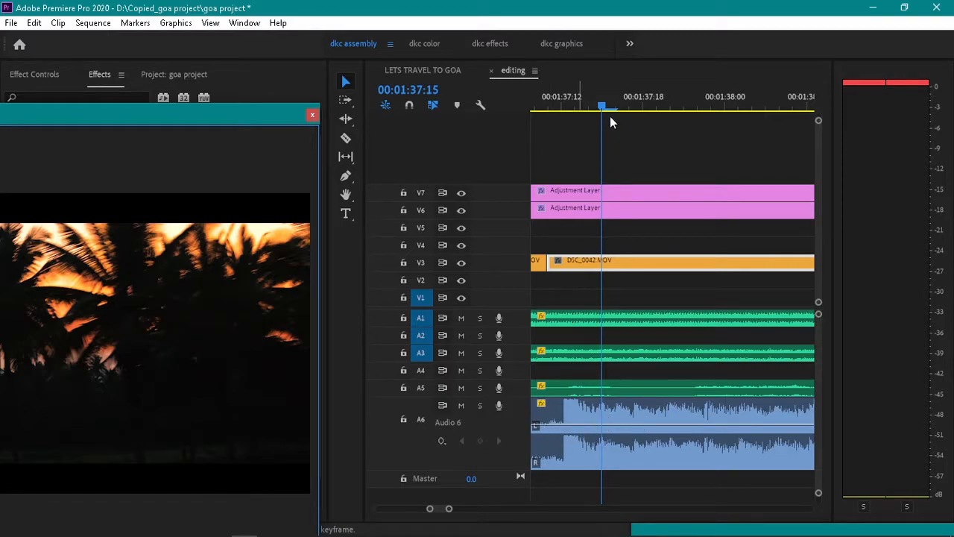
left_click(599, 104)
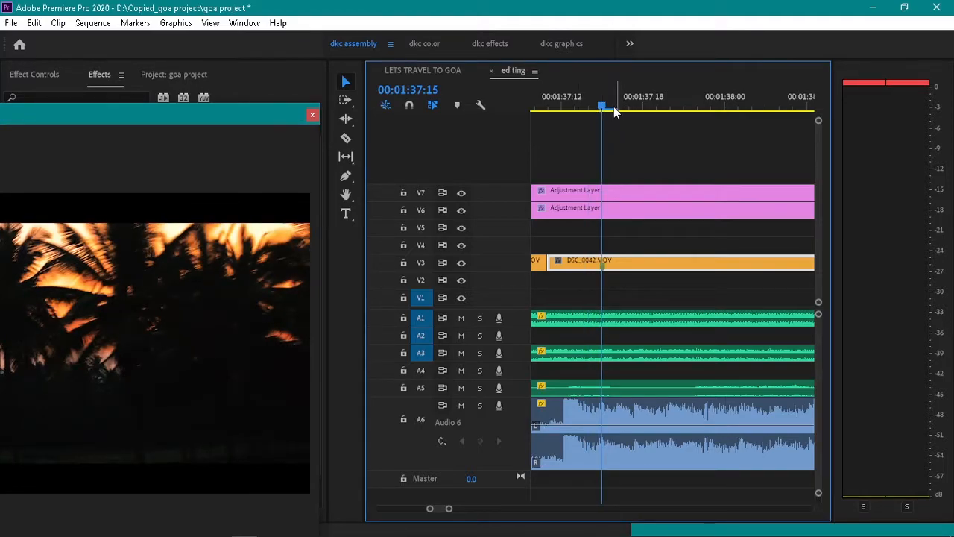
left_click(614, 107)
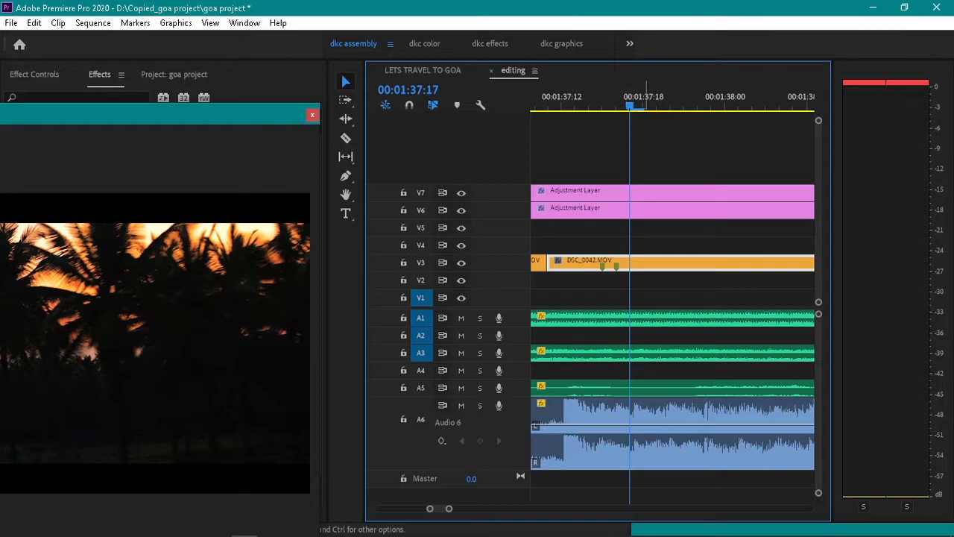
mouse_move(685, 316)
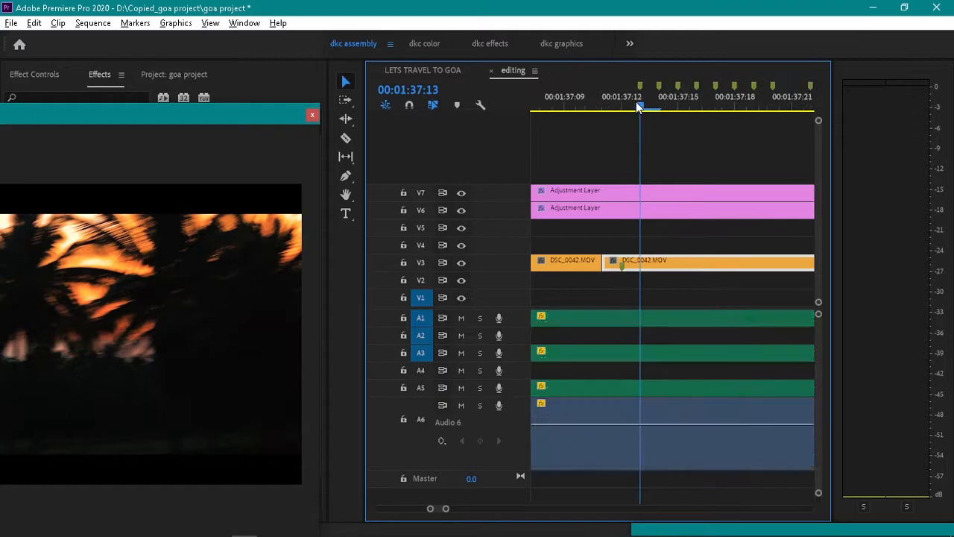
left_click(6, 9)
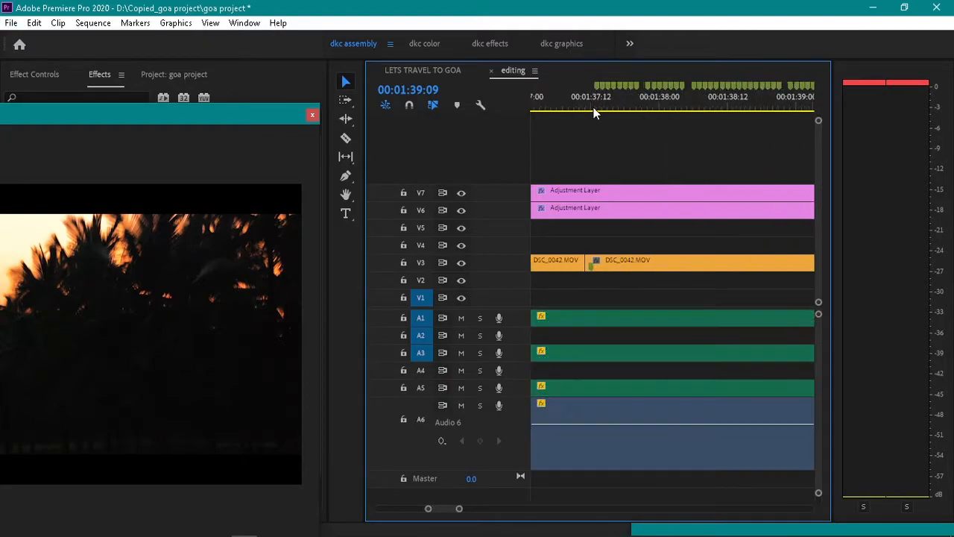
Chop the sunset clip into short pieces at the beat markers, leaving gaps for a flicker pattern
left_click(604, 111)
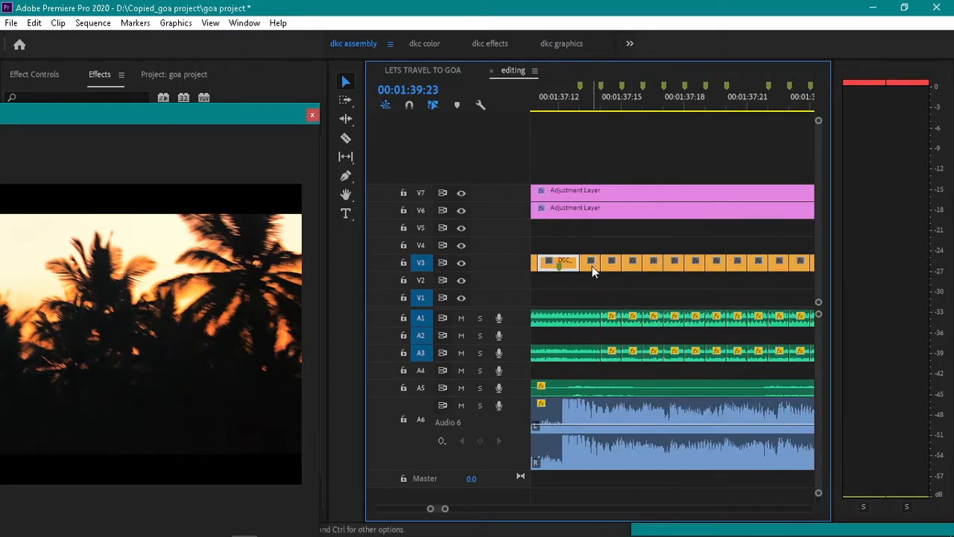
mouse_move(638, 261)
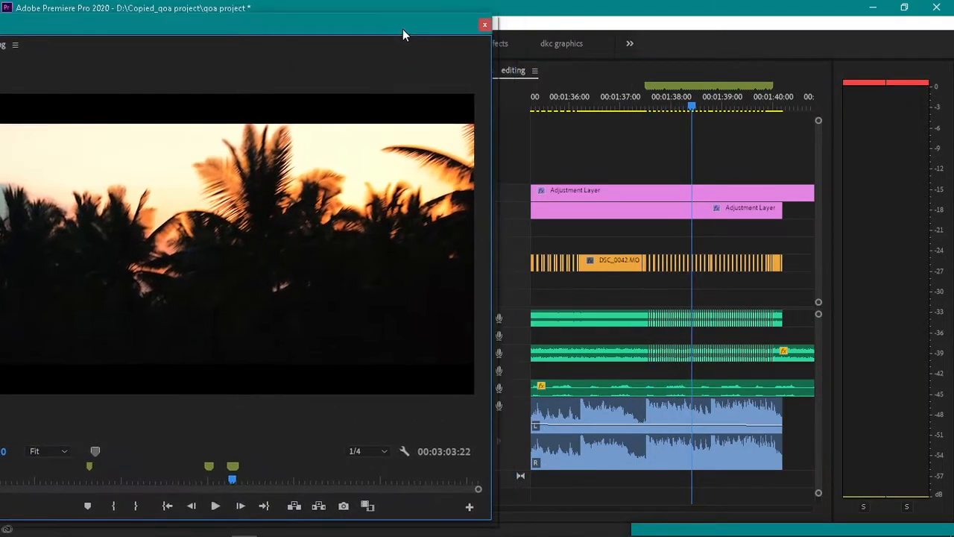
left_click(630, 108)
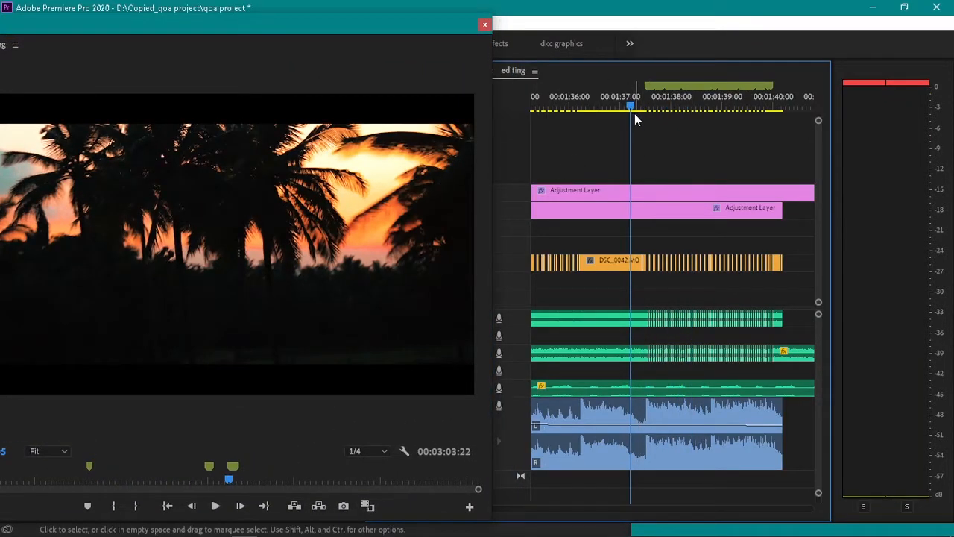
left_click(214, 506)
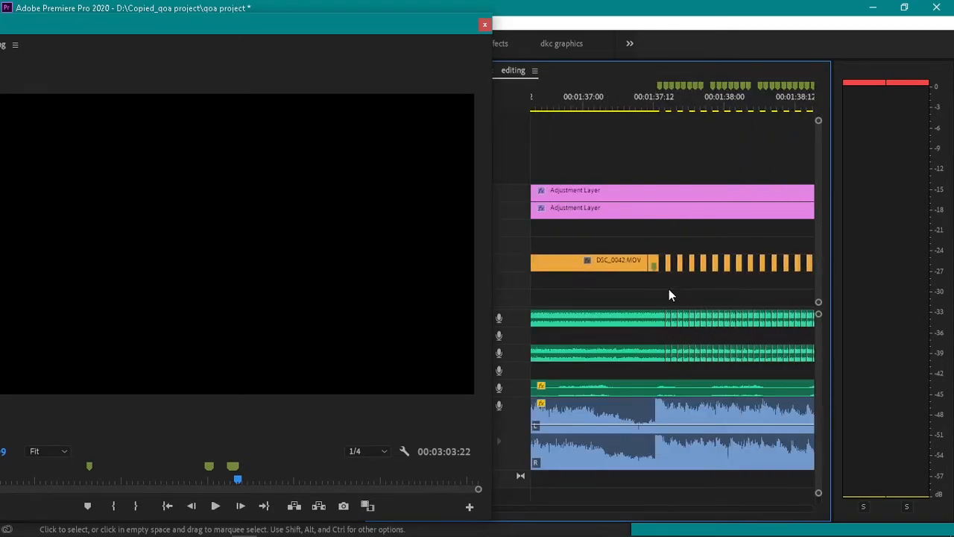
mouse_move(684, 268)
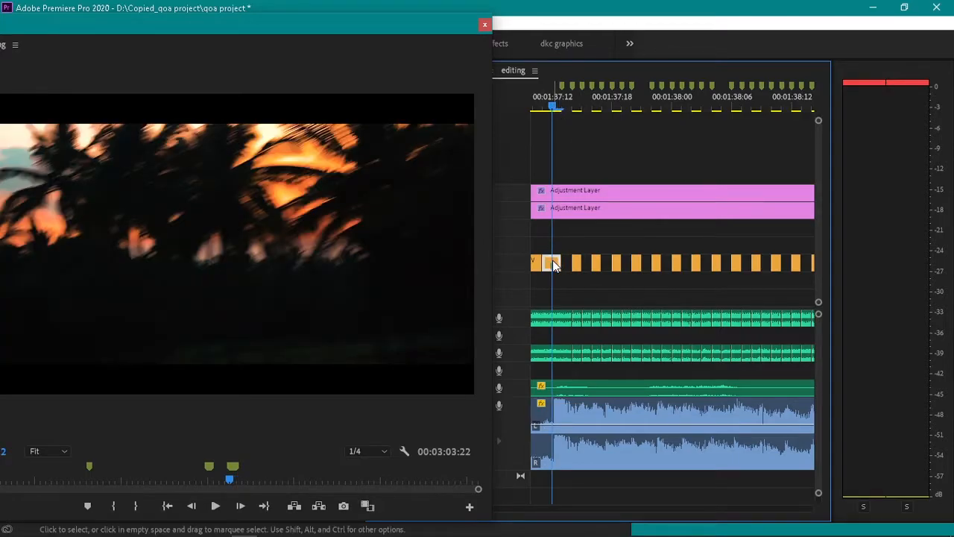
Alt-drag a copy of DSC_0042.MOV to the track below and apply the Horizontal Flip effect found via 'fl'
left_click_drag(552, 262, 555, 281)
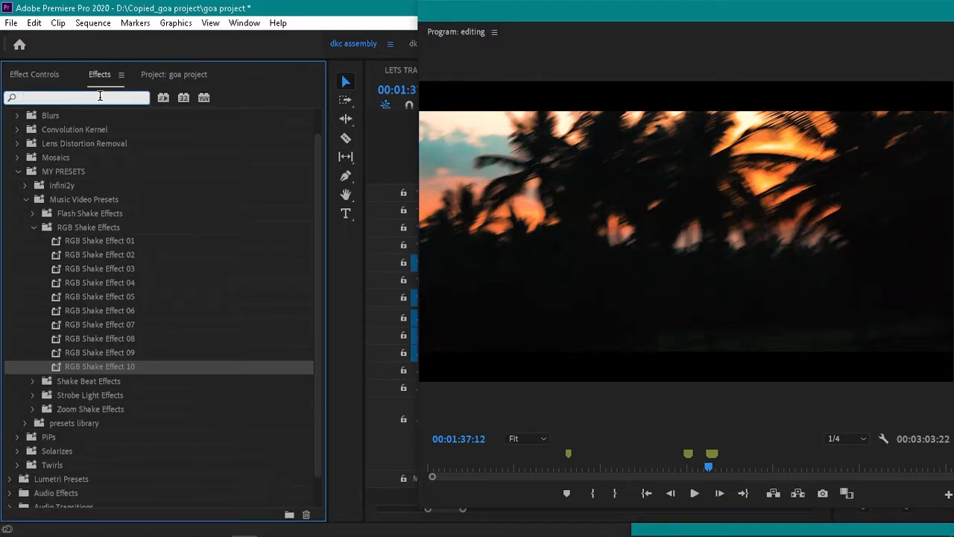
type("fl")
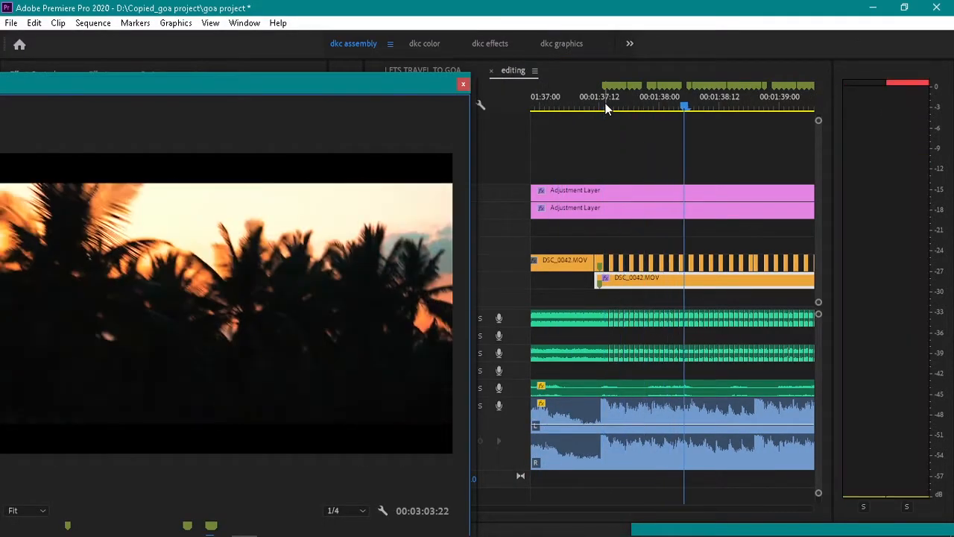
left_click(589, 108)
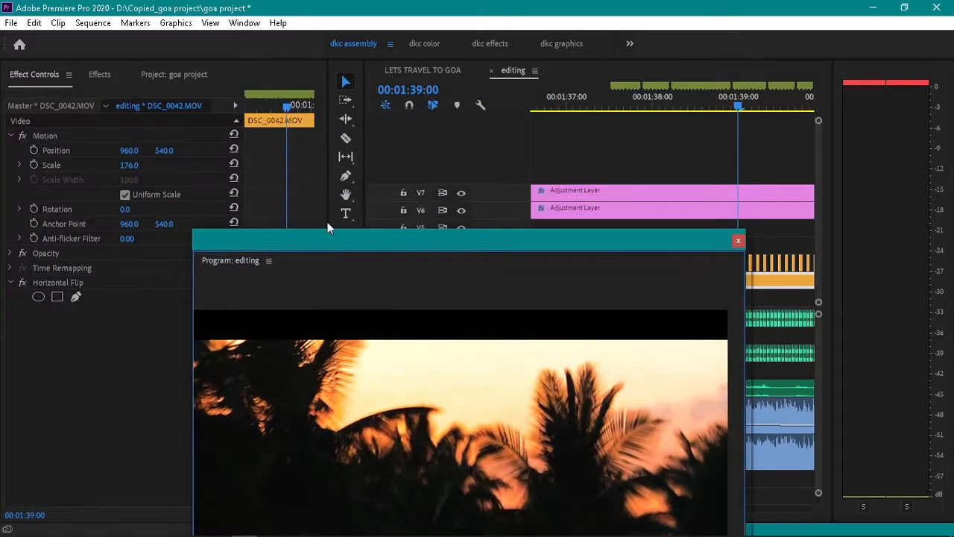
left_click_drag(134, 164, 127, 164)
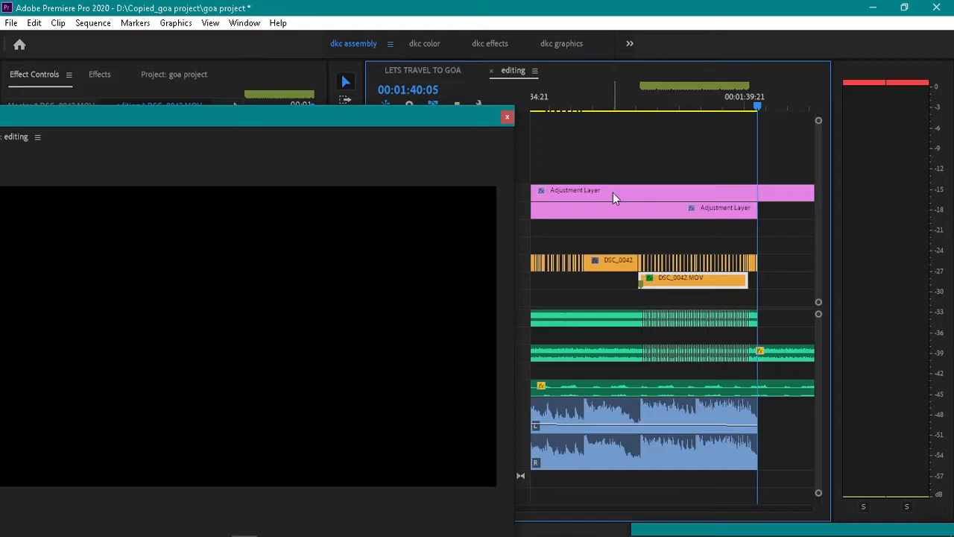
mouse_move(674, 202)
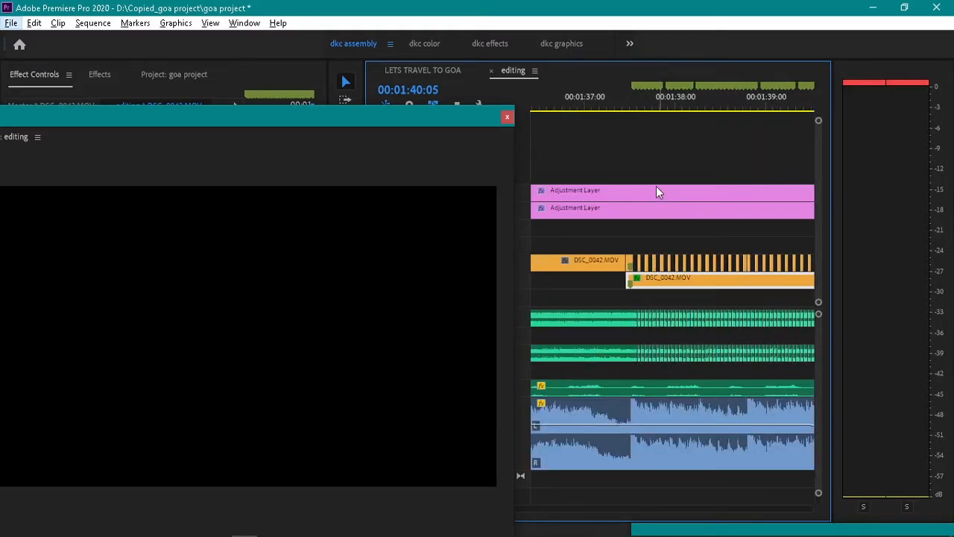
mouse_move(567, 290)
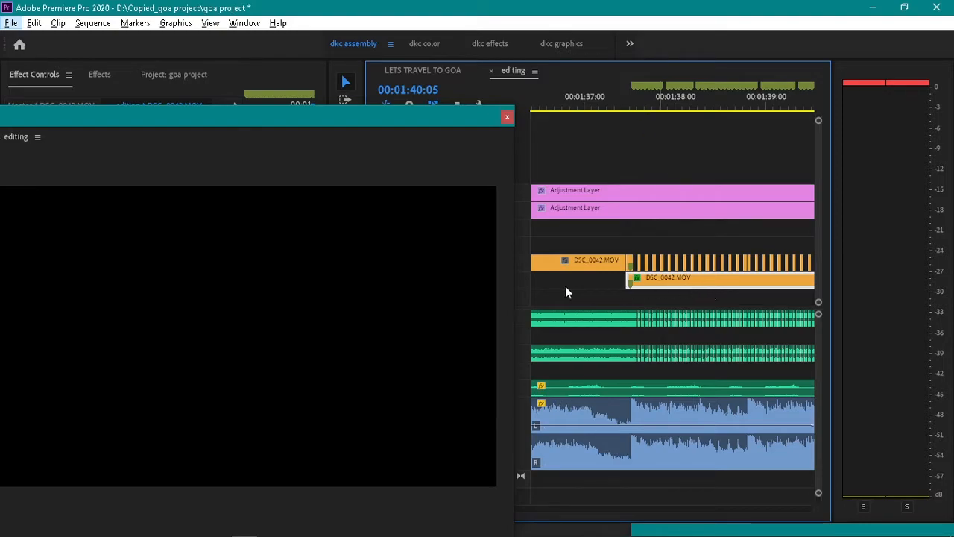
mouse_move(693, 289)
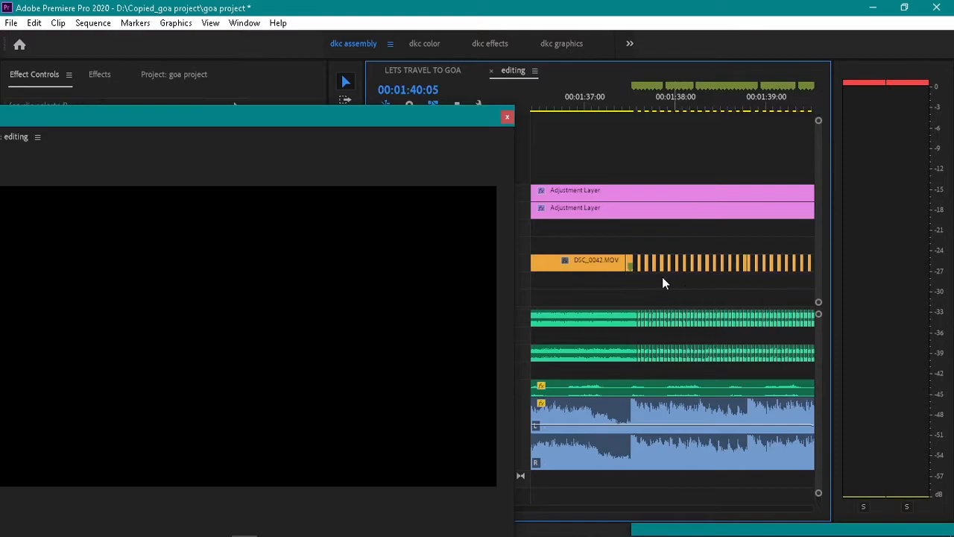
Scroll back along the timeline to inspect the remaining flicker-cut pieces after undoing the copy
scroll("left", 3)
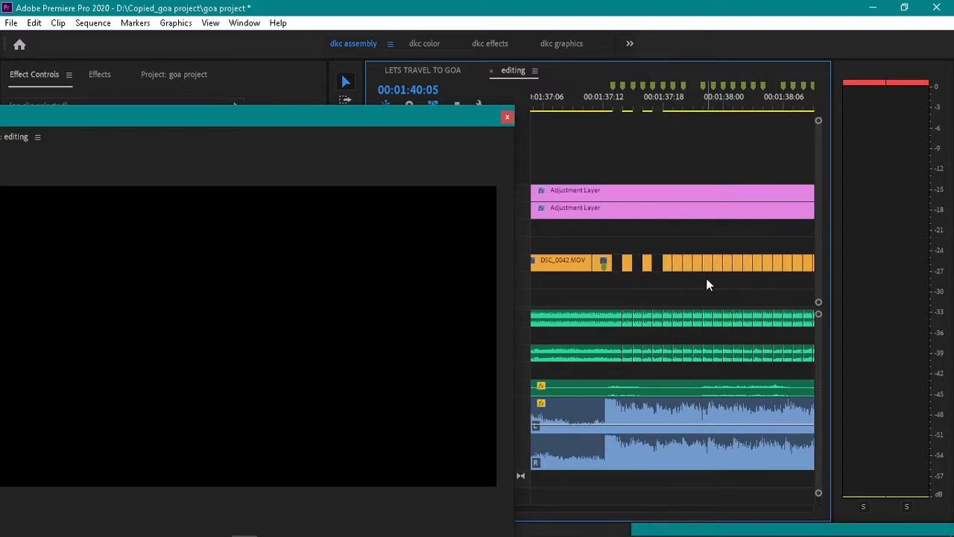
left_click(593, 107)
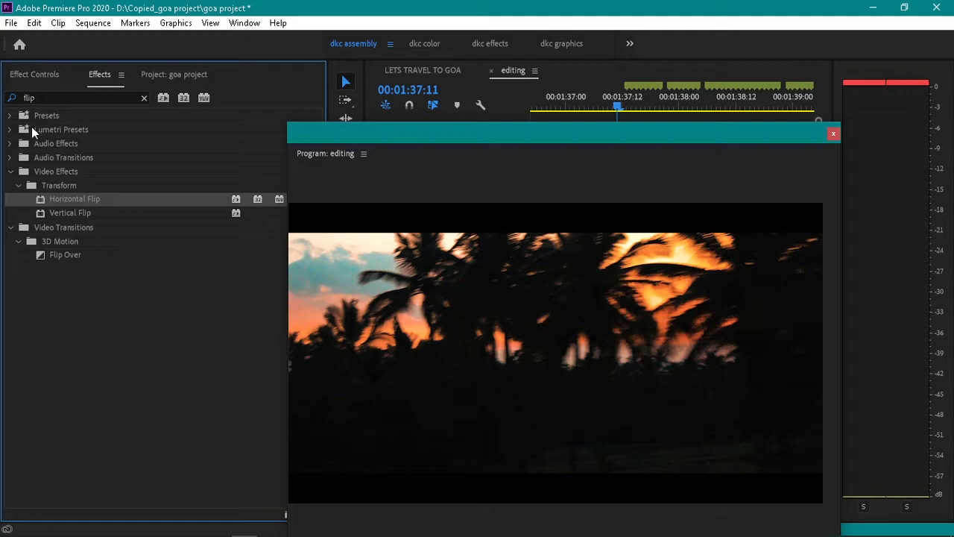
mouse_move(146, 108)
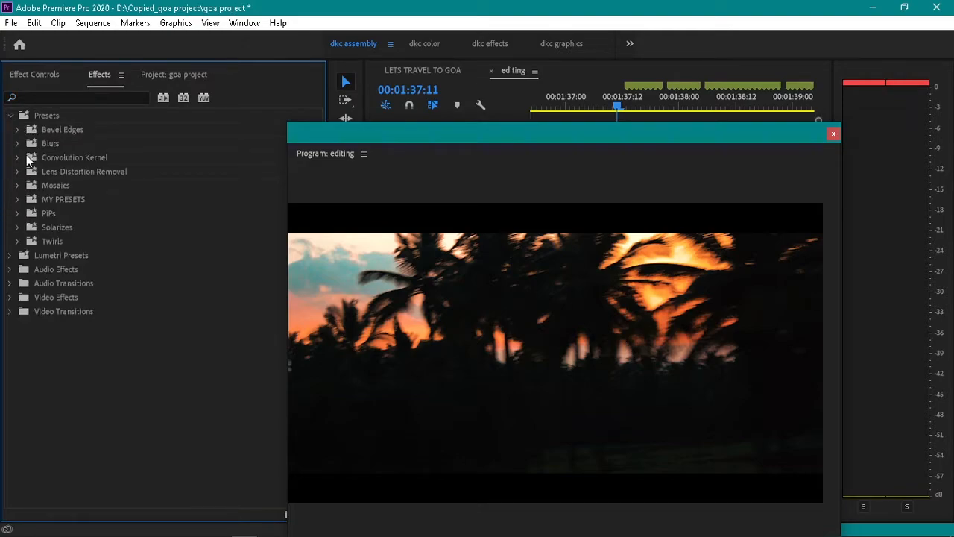
Browse the My Presets folder in Effects for the shake preset
left_click(18, 200)
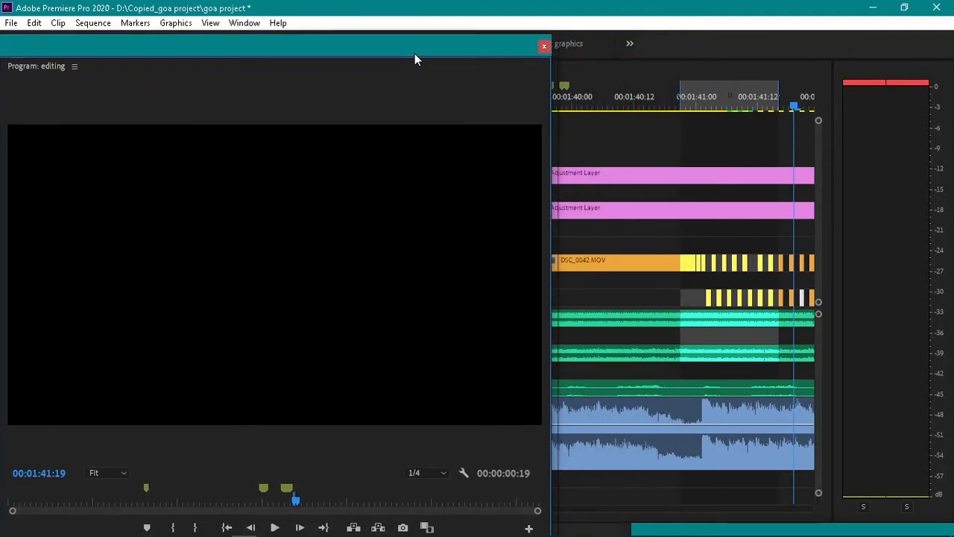
mouse_move(804, 306)
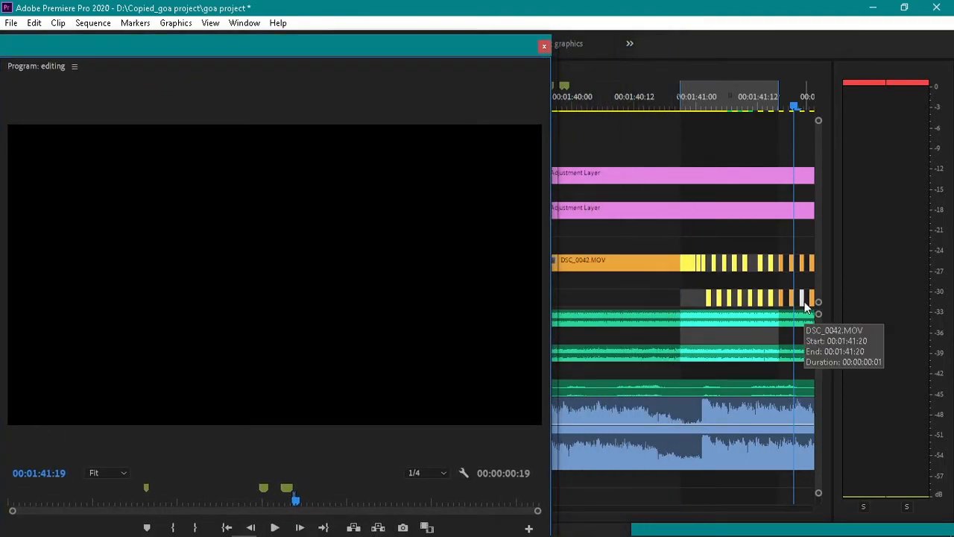
mouse_move(644, 107)
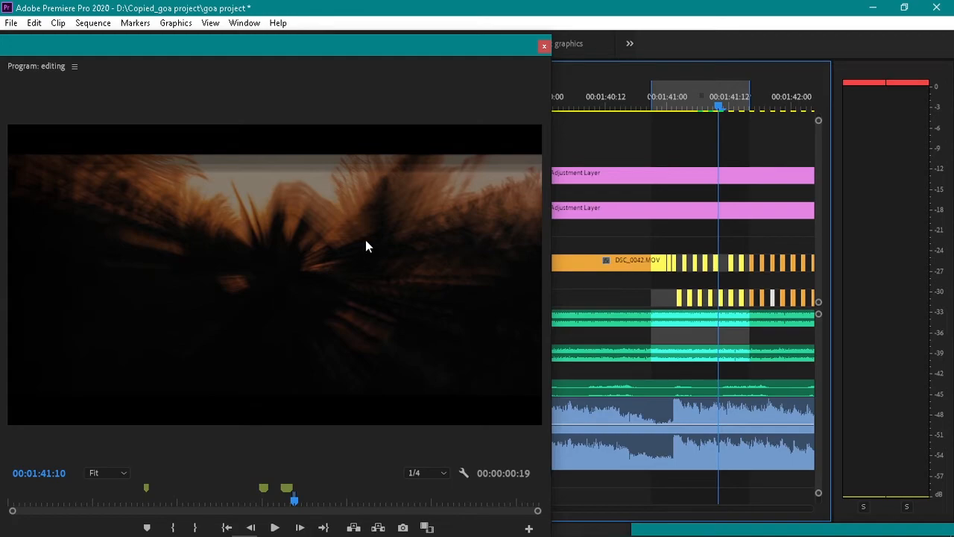
mouse_move(355, 253)
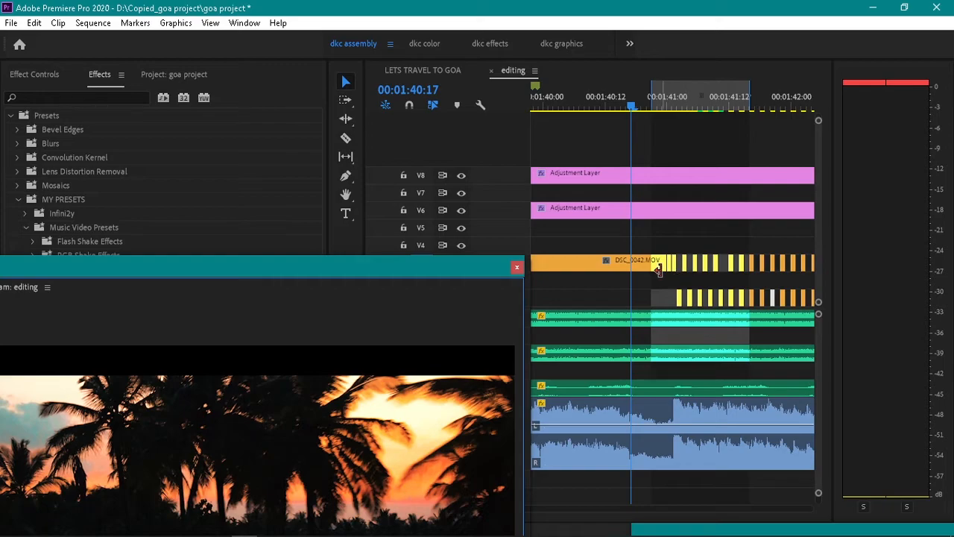
mouse_move(717, 283)
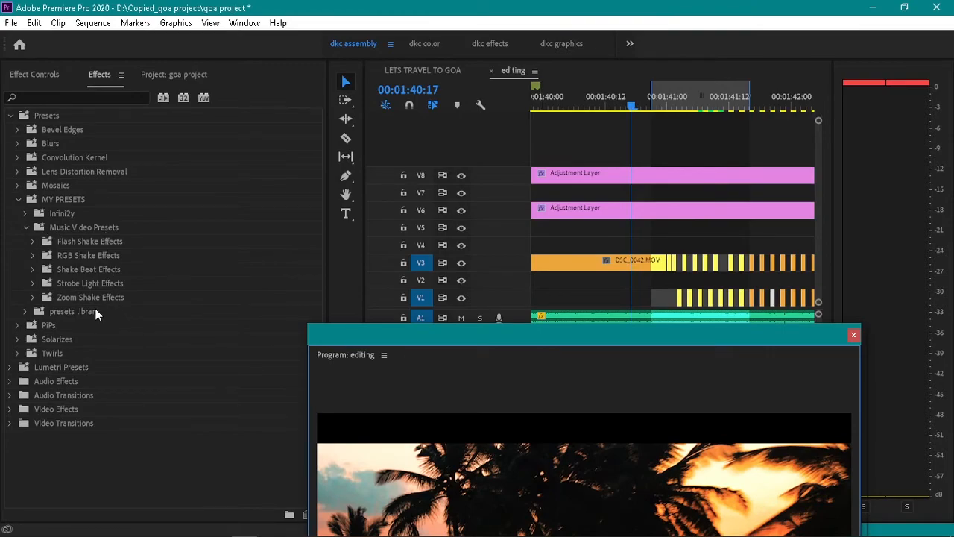
mouse_move(328, 281)
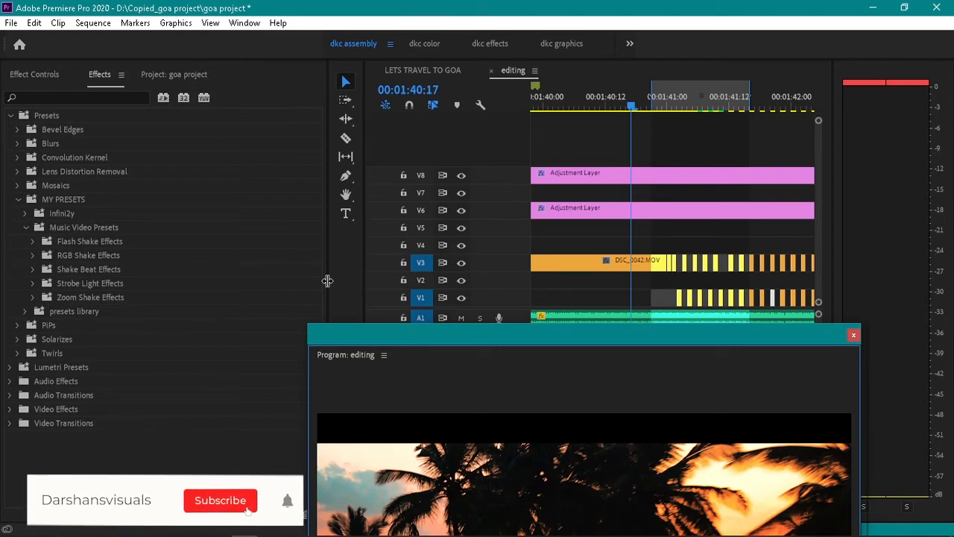
left_click(220, 501)
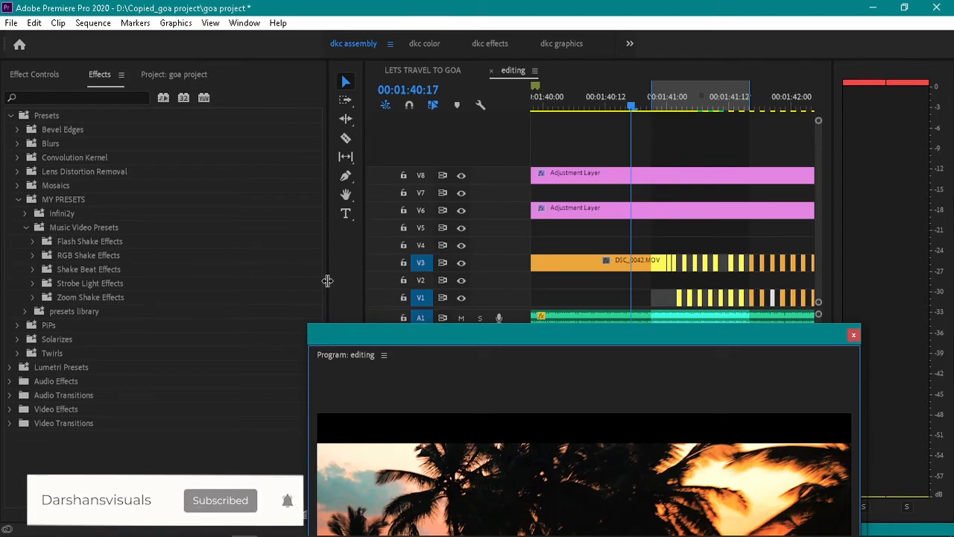